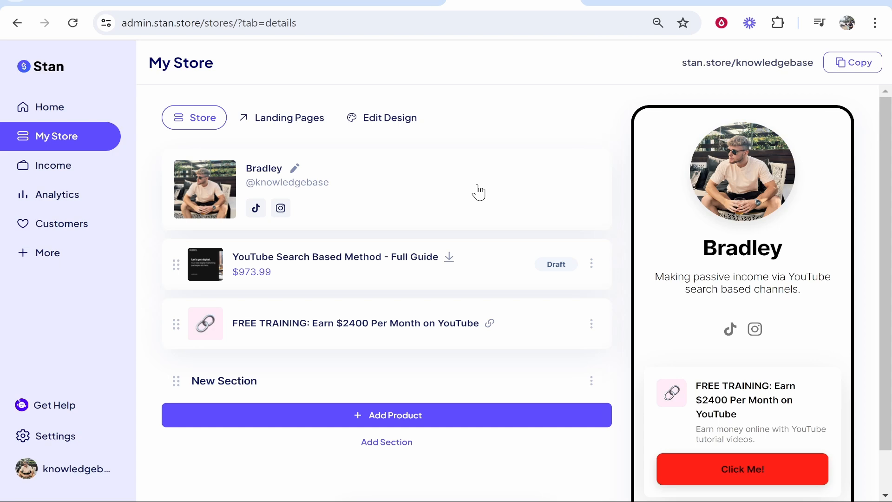
mouse_move(560, 121)
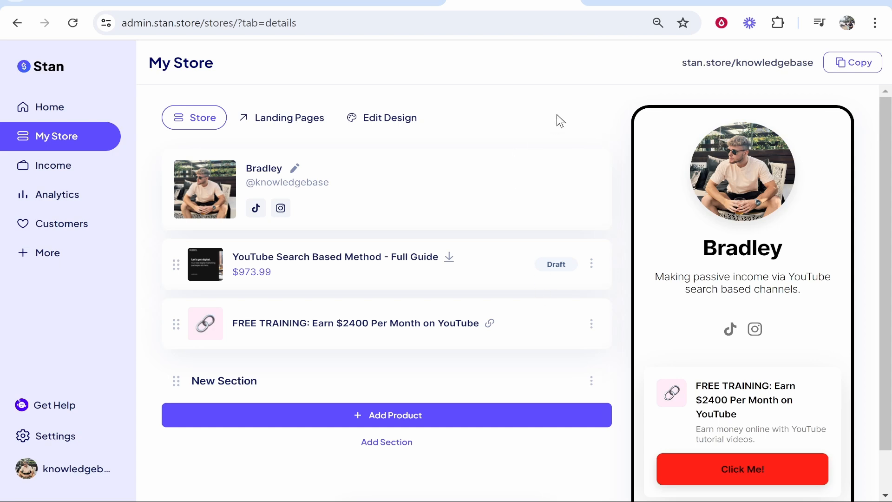
mouse_move(552, 147)
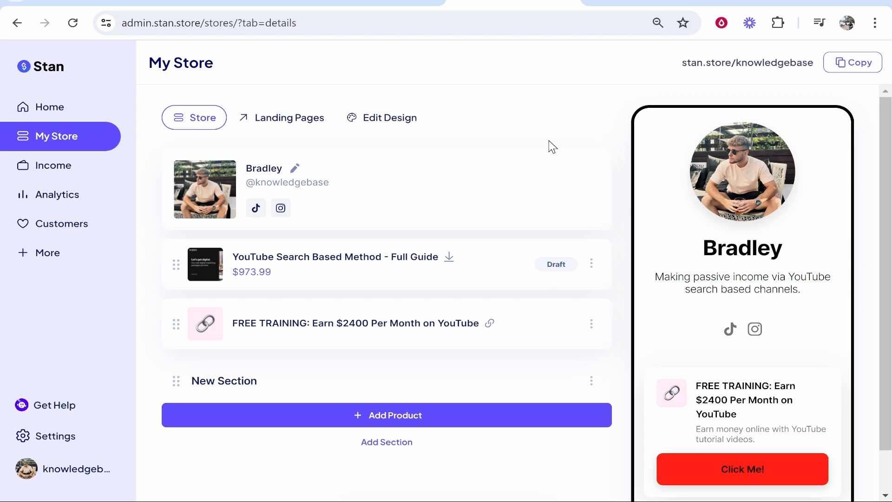
mouse_move(173, 147)
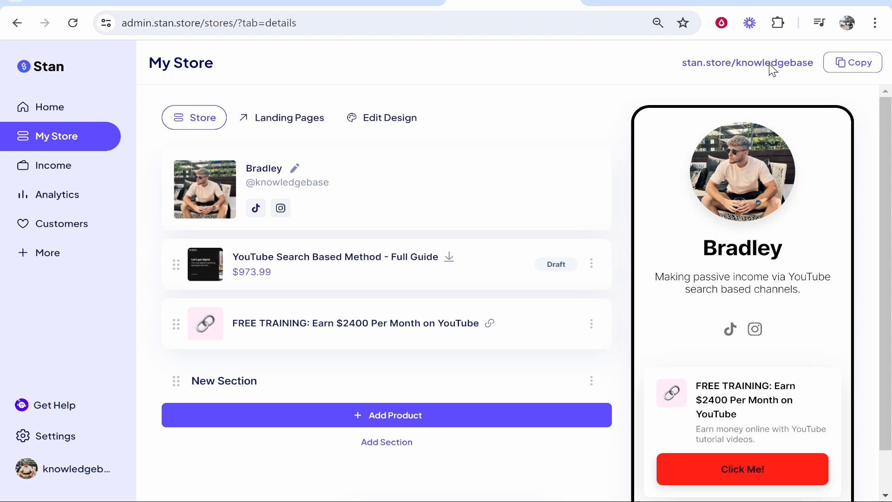
Open the live knowledgebase store page and bring up Chrome developer tools via Inspect
click(748, 63)
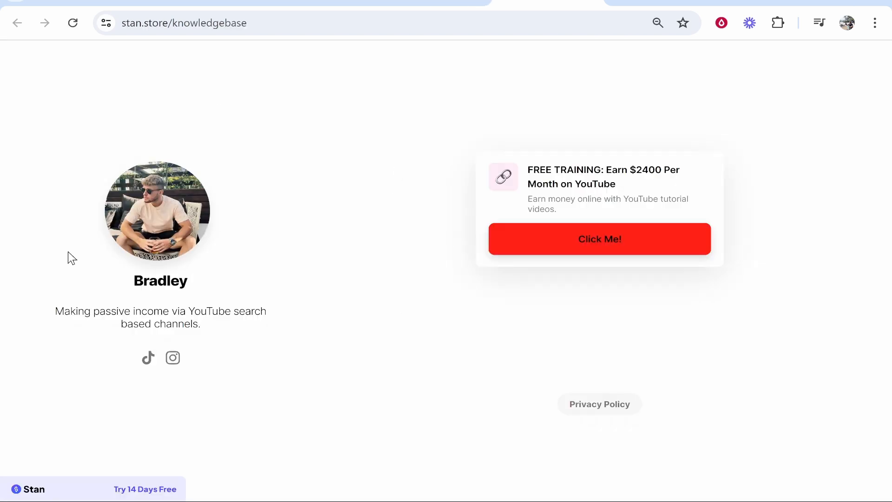
mouse_move(819, 82)
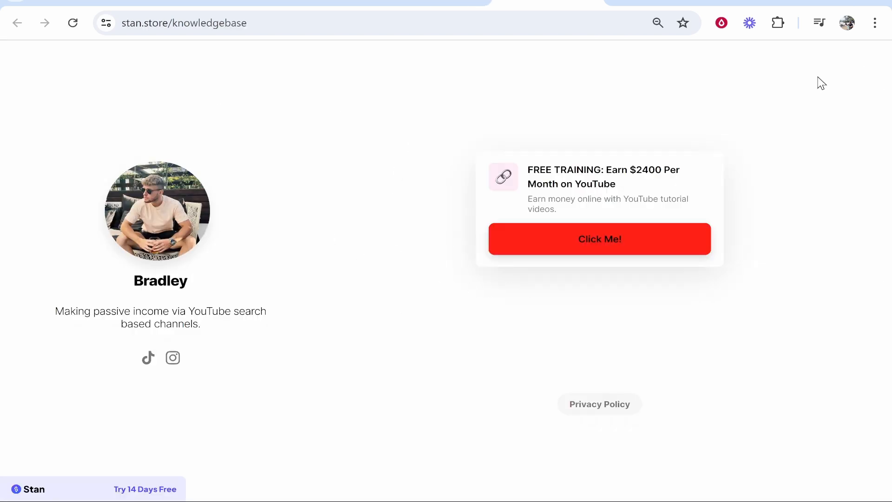
right_click(601, 239)
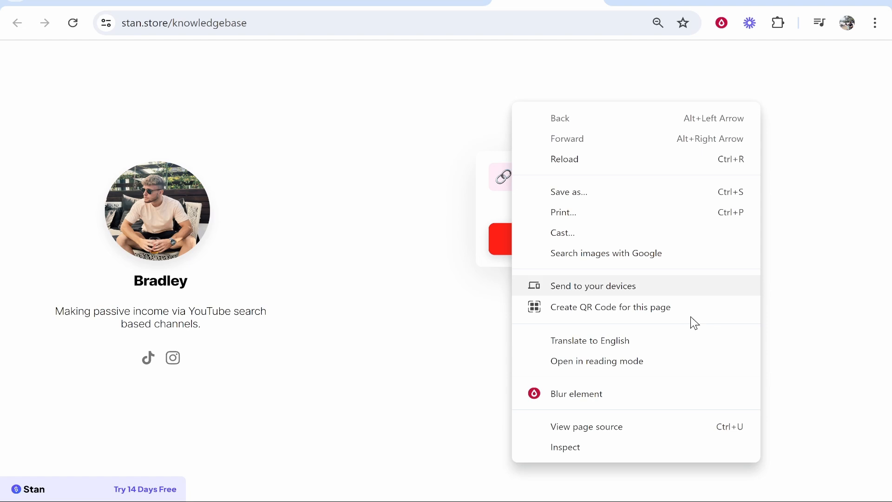
click(565, 448)
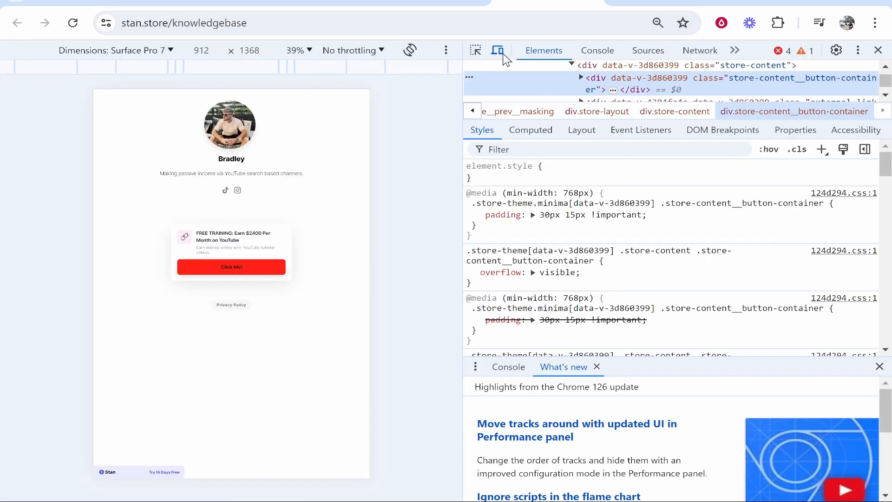
mouse_move(508, 56)
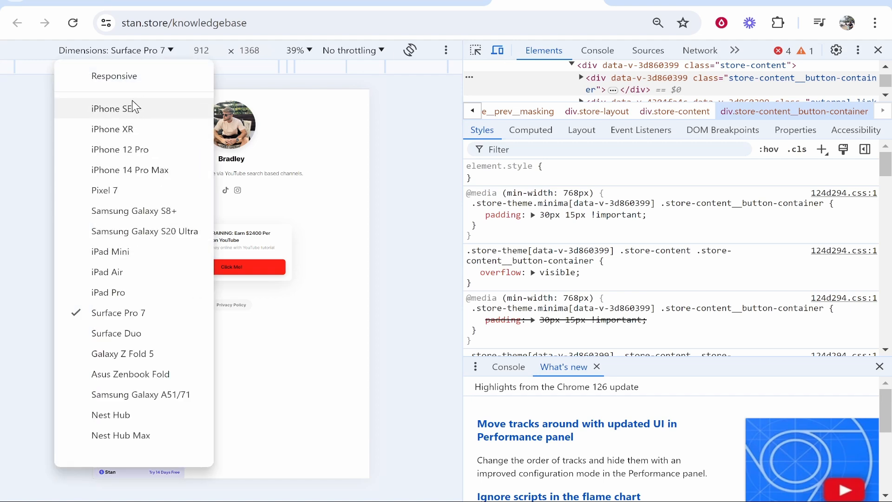
mouse_move(110, 159)
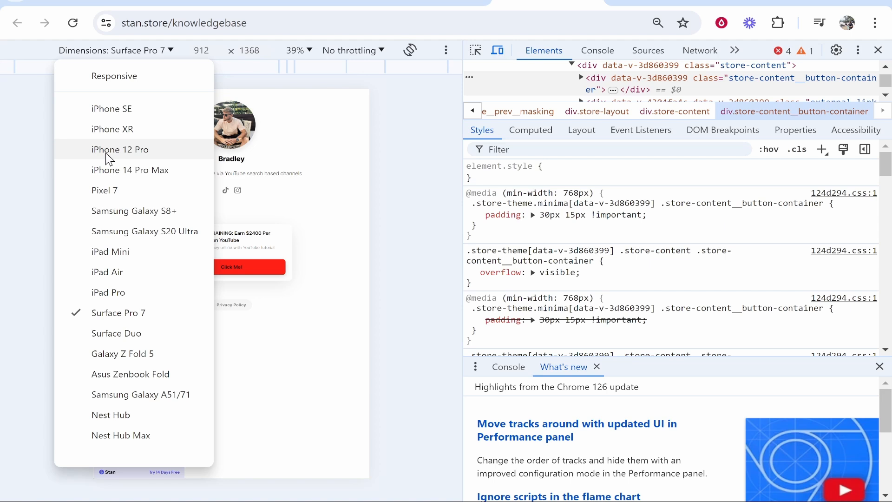
mouse_move(129, 157)
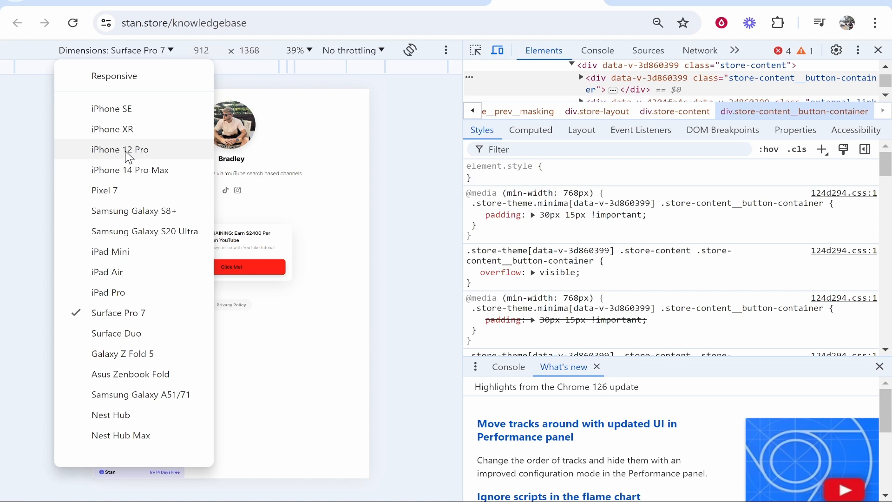
Choose the iPhone 12 Pro preset to emulate the store page at phone size
click(120, 148)
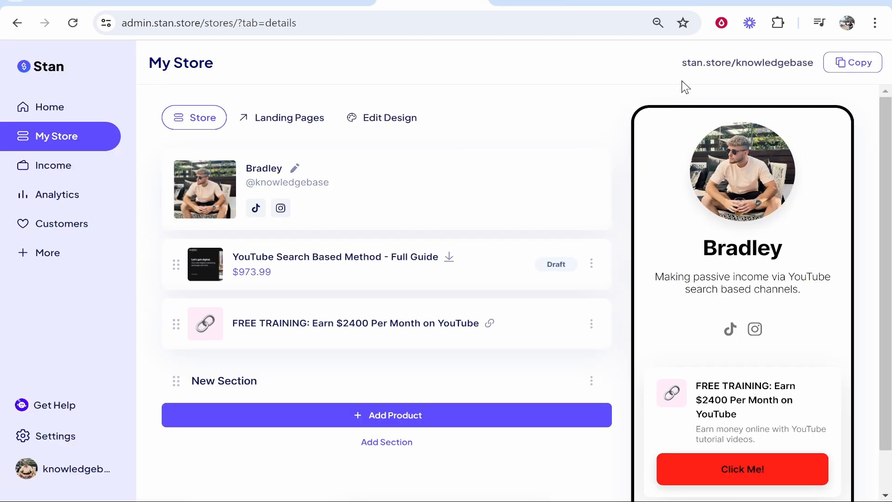
mouse_move(738, 74)
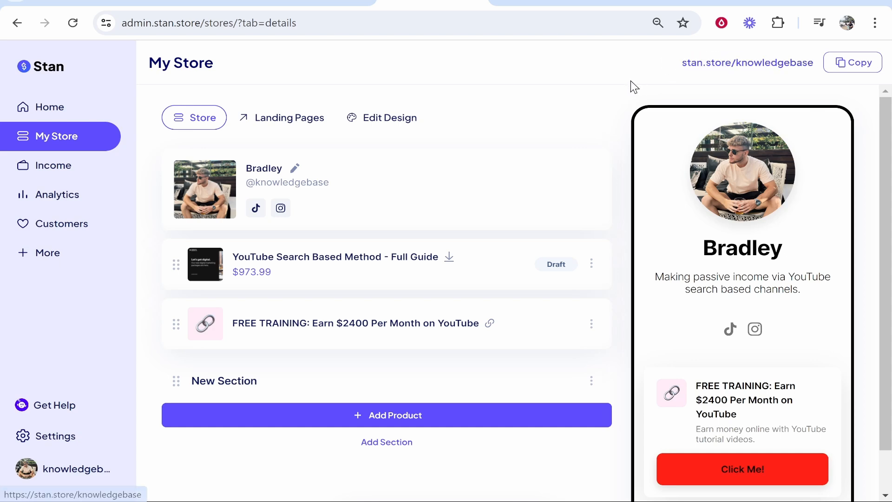
mouse_move(638, 78)
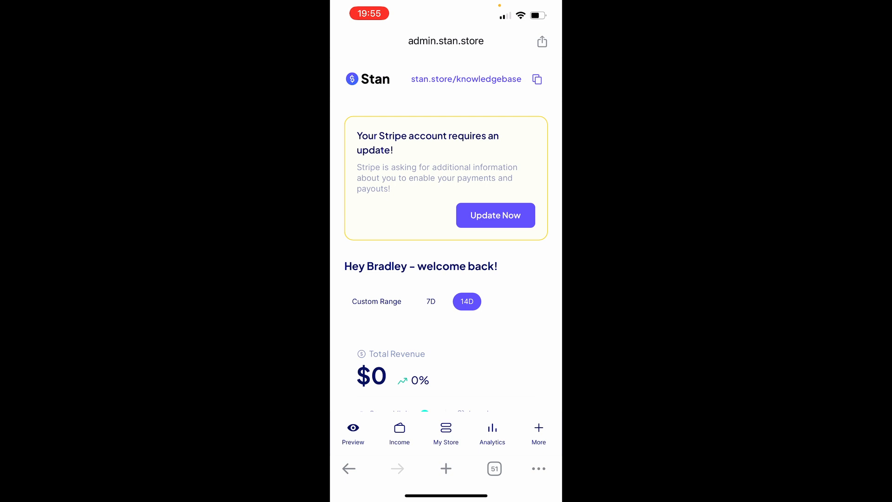
Copy the stan.store/knowledgebase link to the clipboard from the mobile dashboard
click(538, 79)
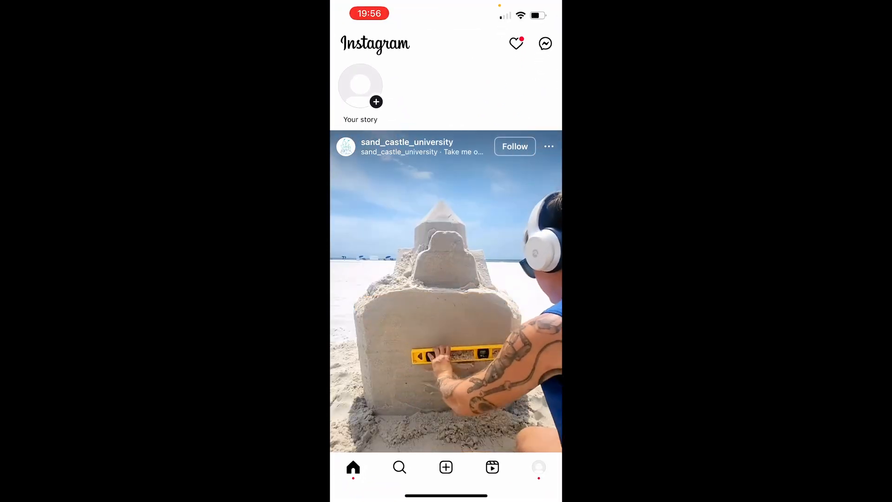
Add an external profile link with the Stan Store URL and the title 'My Store'
click(539, 466)
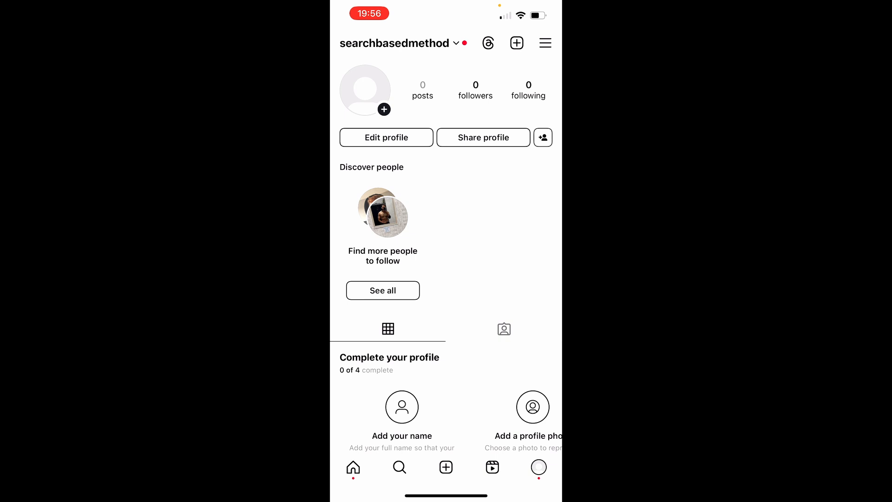
click(387, 137)
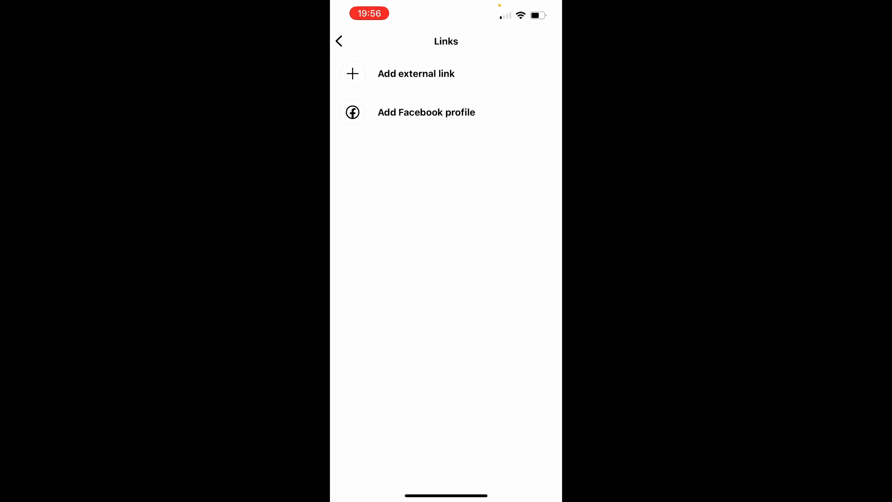
click(417, 74)
text(M)
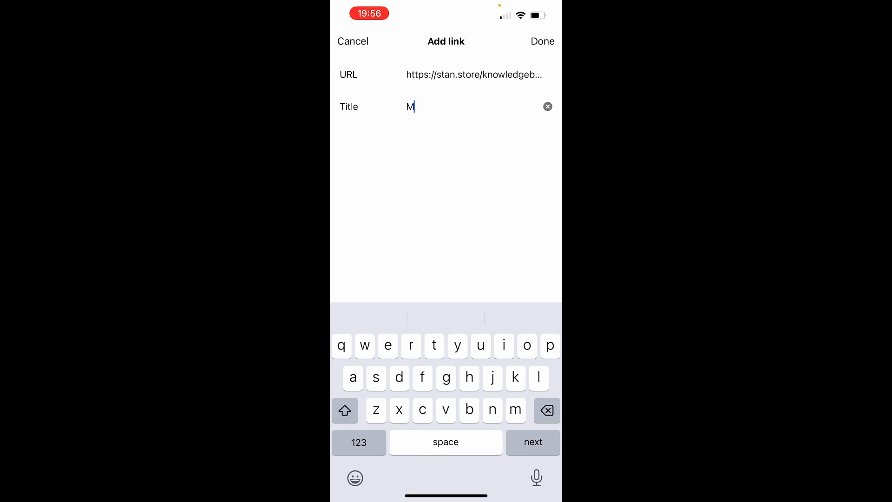
text(y Store)
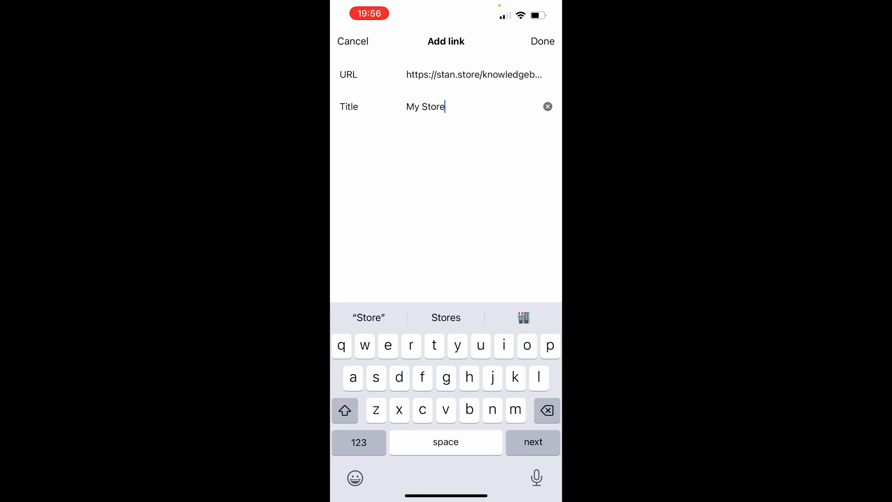
Save the link so stan.store/knowledgebase appears under the bio on the profile
click(543, 42)
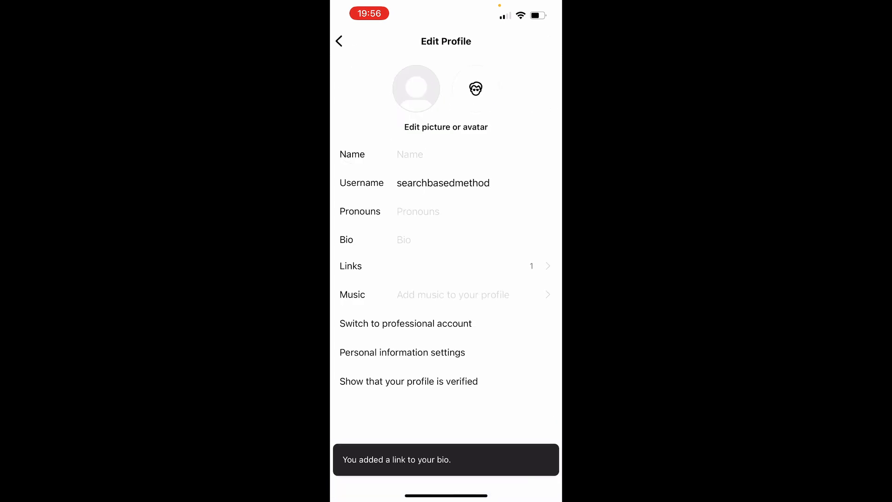
click(338, 41)
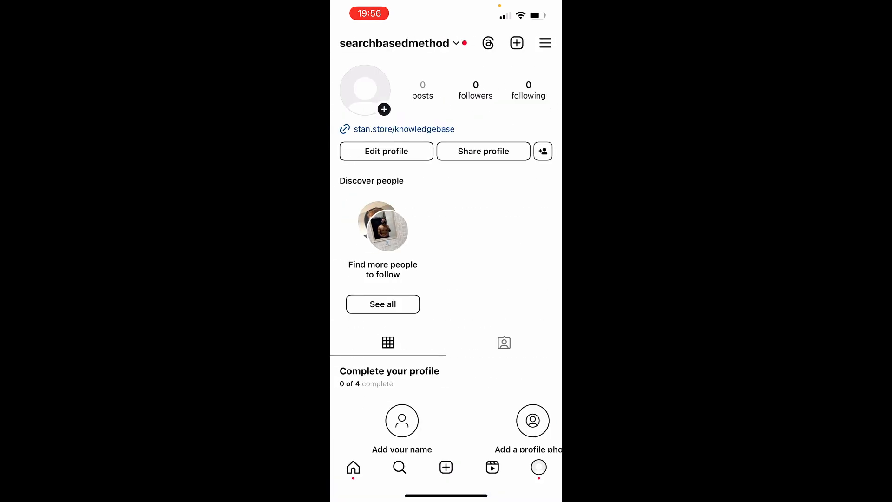